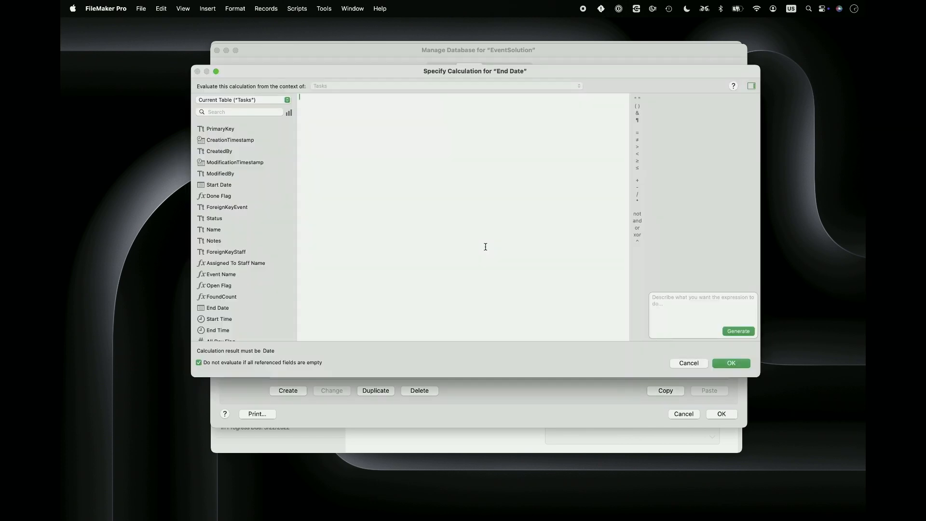
pyautogui.moveTo(488, 248)
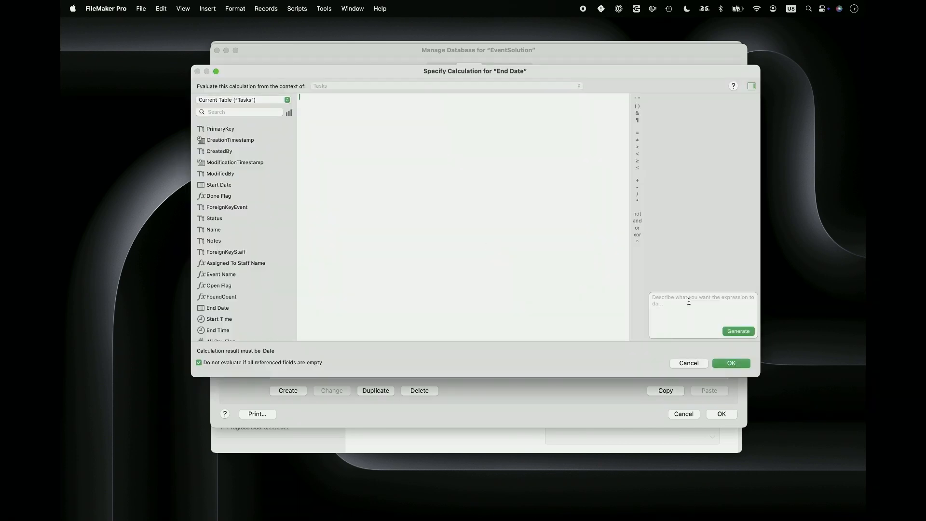
# Generate and accept Get(CurrentDate) + 2 for End Date from the prompt 'the date in two days'.
pyautogui.write('the date in two days')
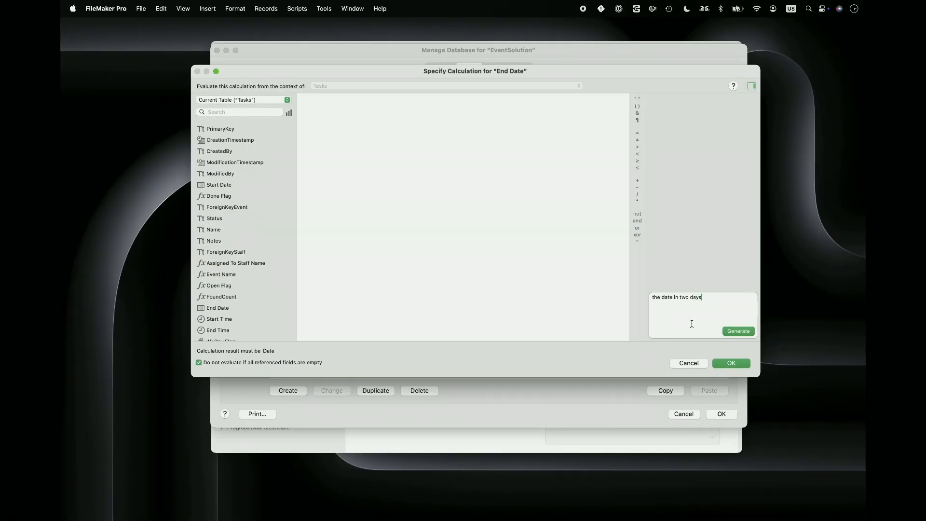
pyautogui.click(738, 331)
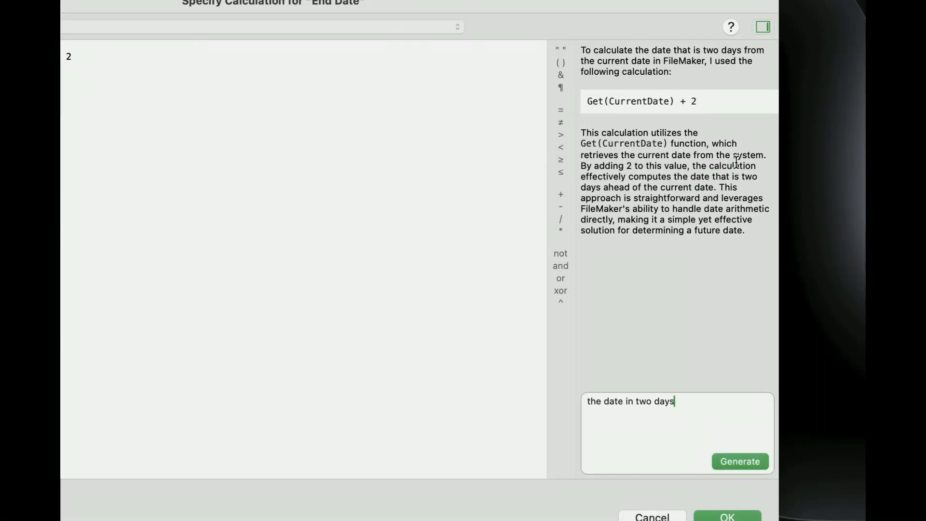
pyautogui.moveTo(788, 202)
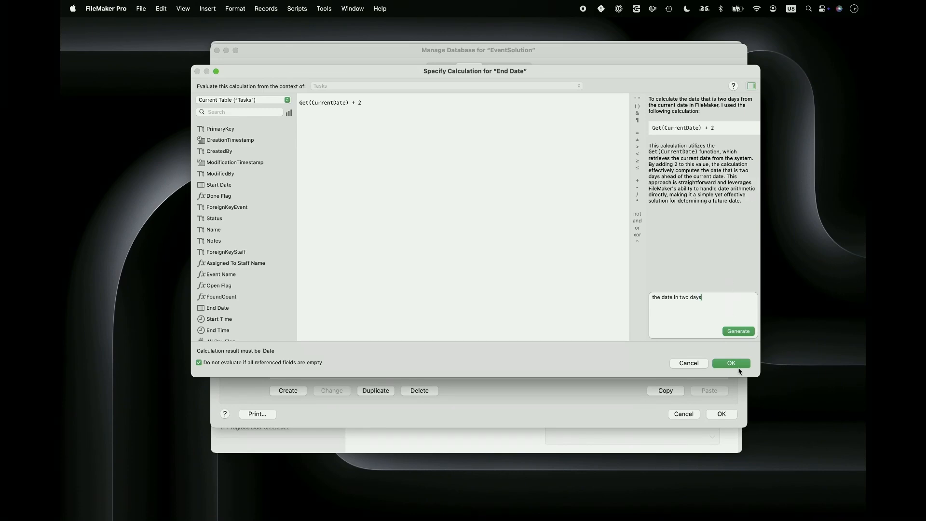
pyautogui.click(732, 363)
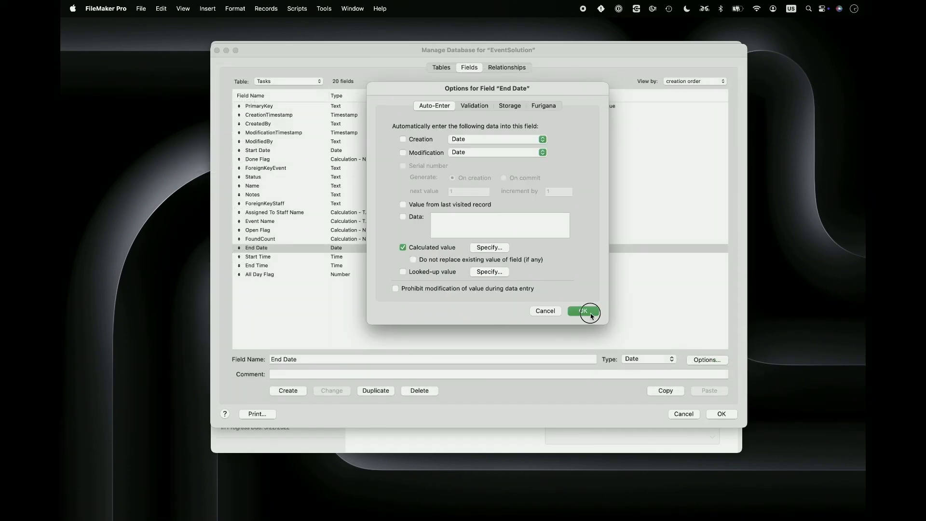
# Confirm the End Date options and start a calculated auto-enter value for Status.
pyautogui.click(583, 311)
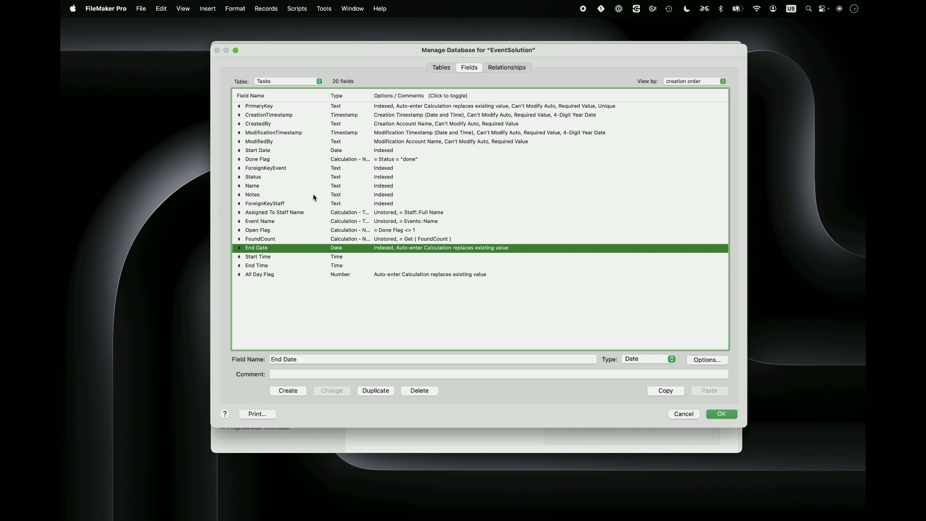
pyautogui.click(253, 177)
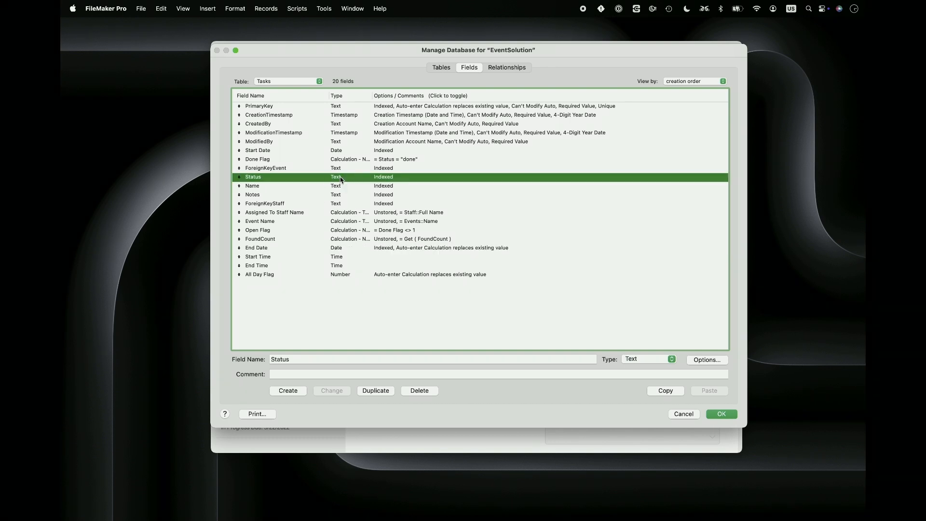
pyautogui.click(706, 360)
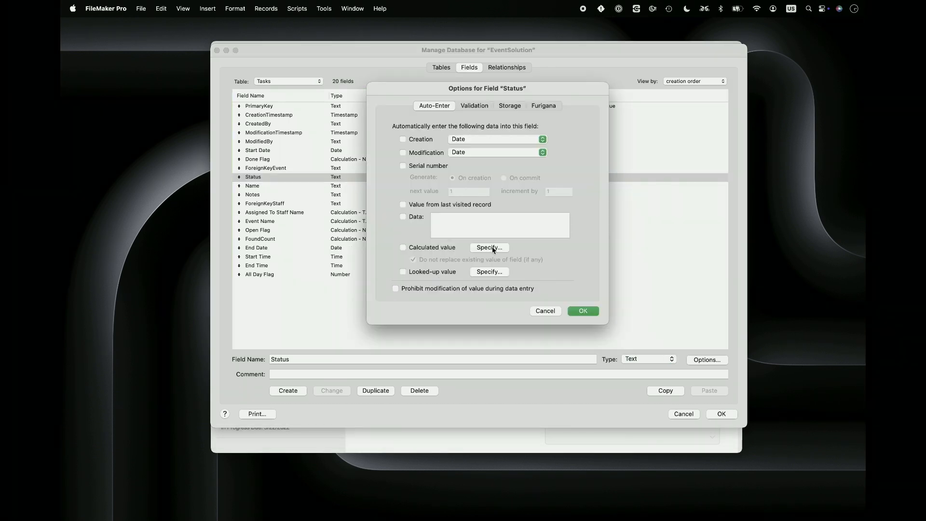
pyautogui.click(489, 247)
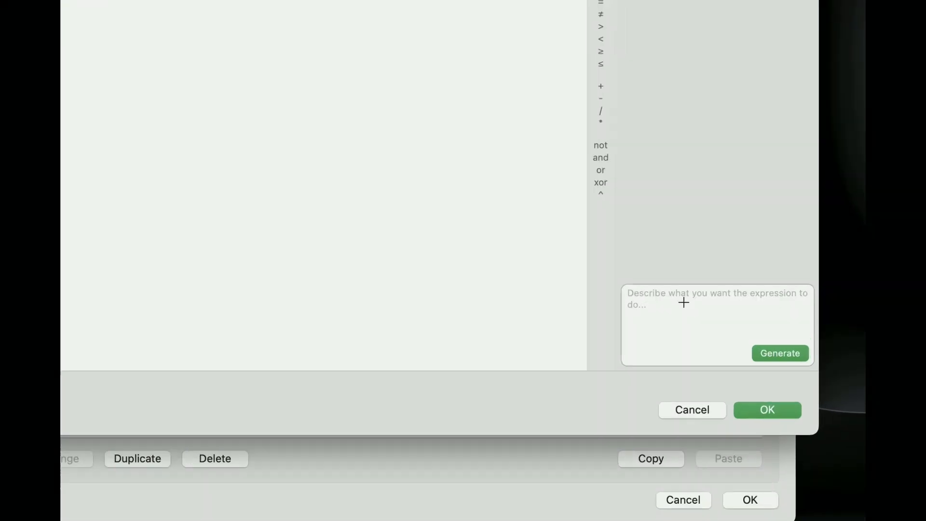
# Generate and accept a calculation returning the first value of the 'Task Status' value list.
pyautogui.write("get the first value of value list 'Task Status'")
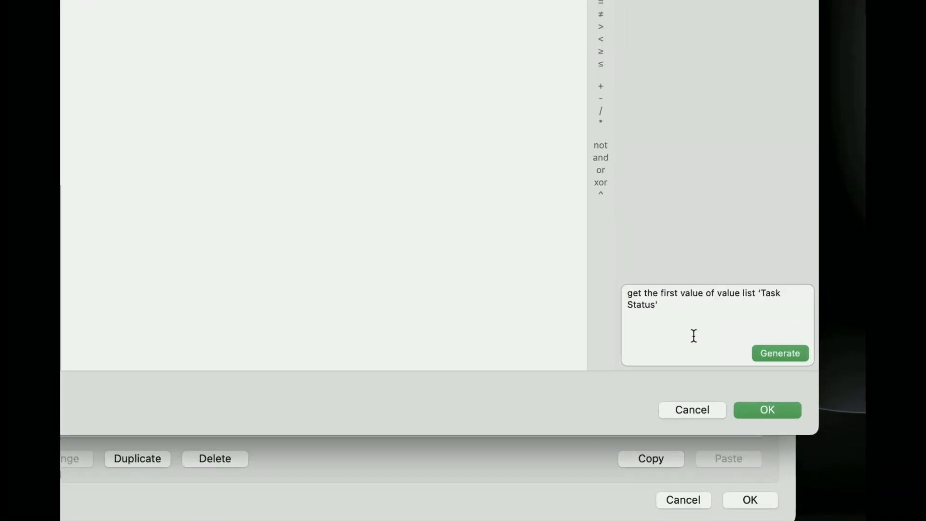
pyautogui.click(780, 353)
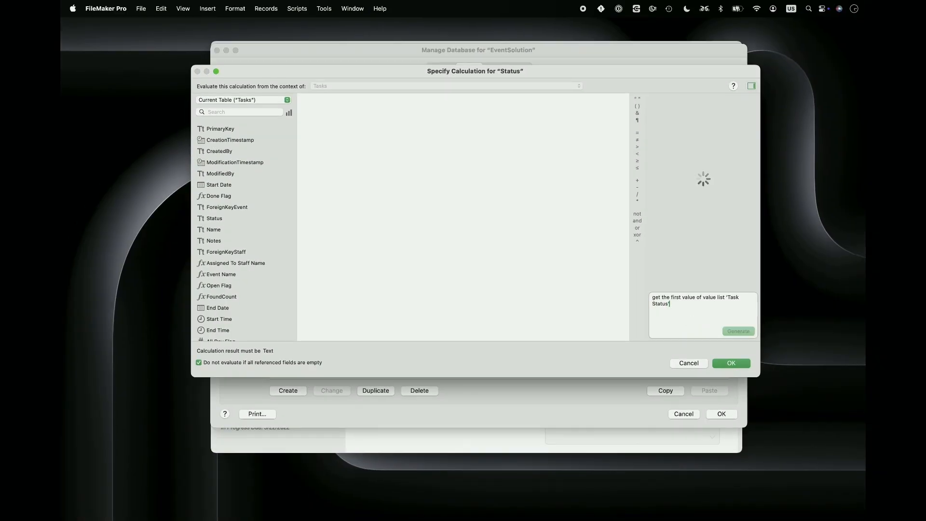
pyautogui.click(738, 331)
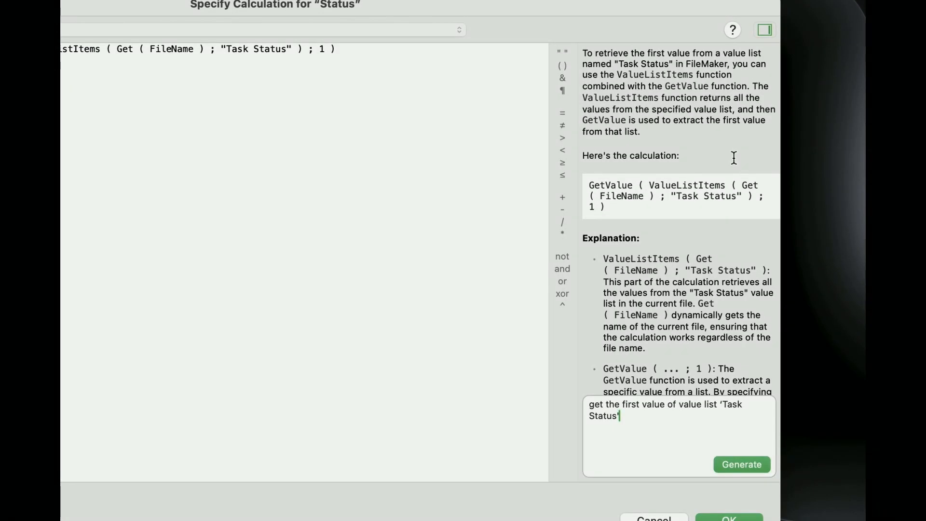
pyautogui.scroll(-3)
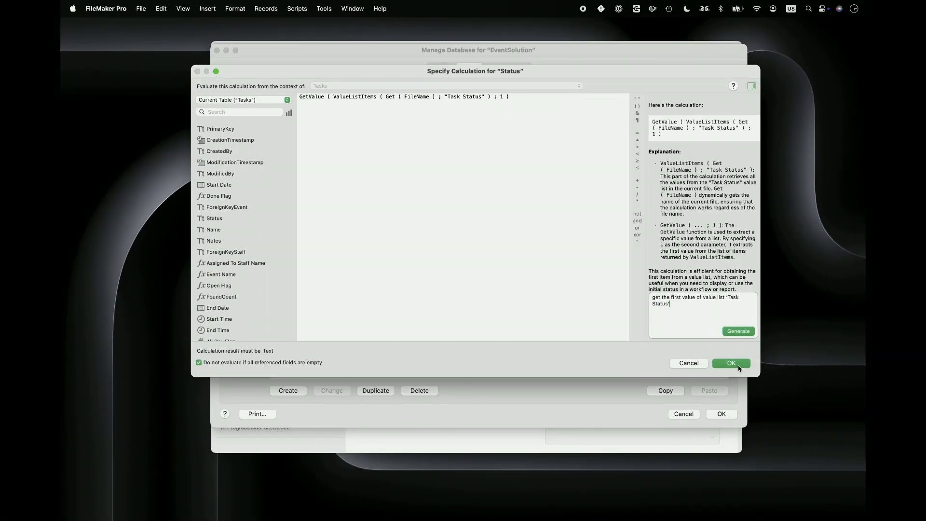
pyautogui.click(731, 363)
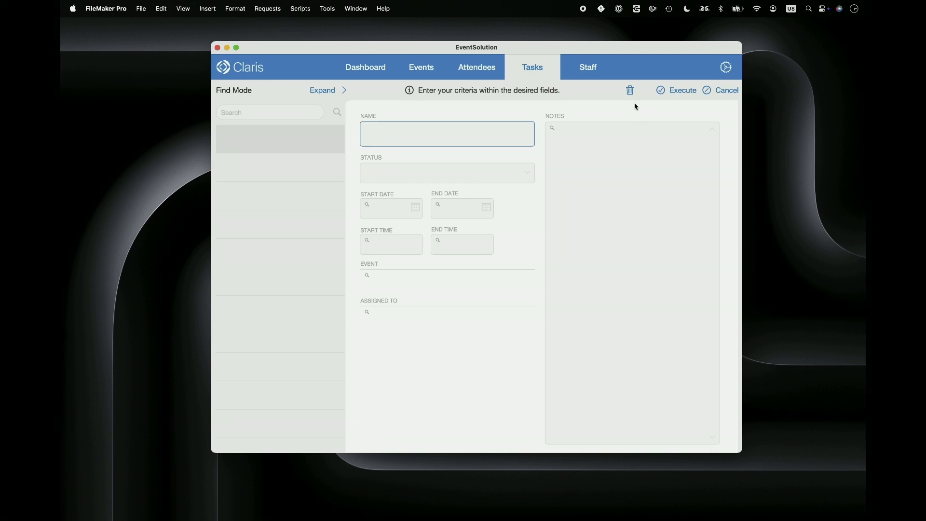
pyautogui.moveTo(630, 89)
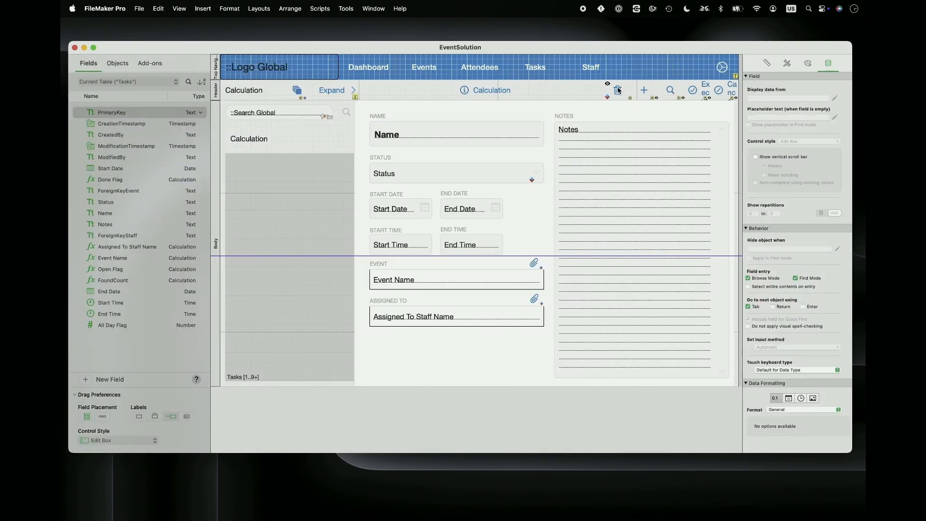
# Hide the trash-can icon when in Find mode using the AI-generated Get(WindowMode) = 1 condition.
pyautogui.click(618, 90)
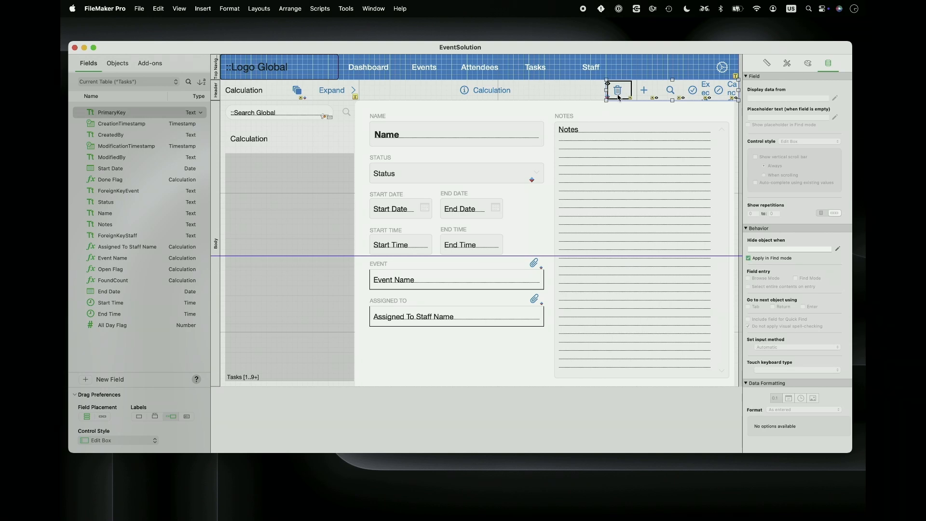
pyautogui.moveTo(839, 250)
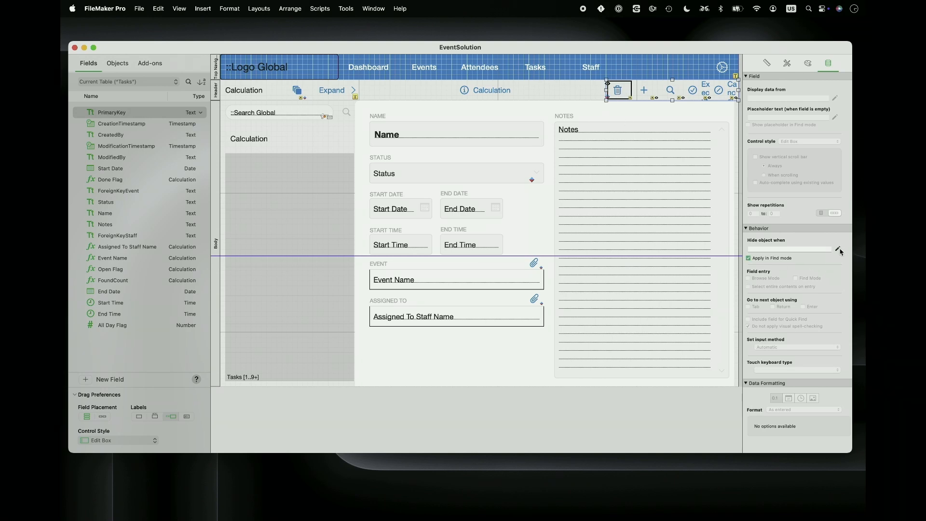
pyautogui.click(838, 249)
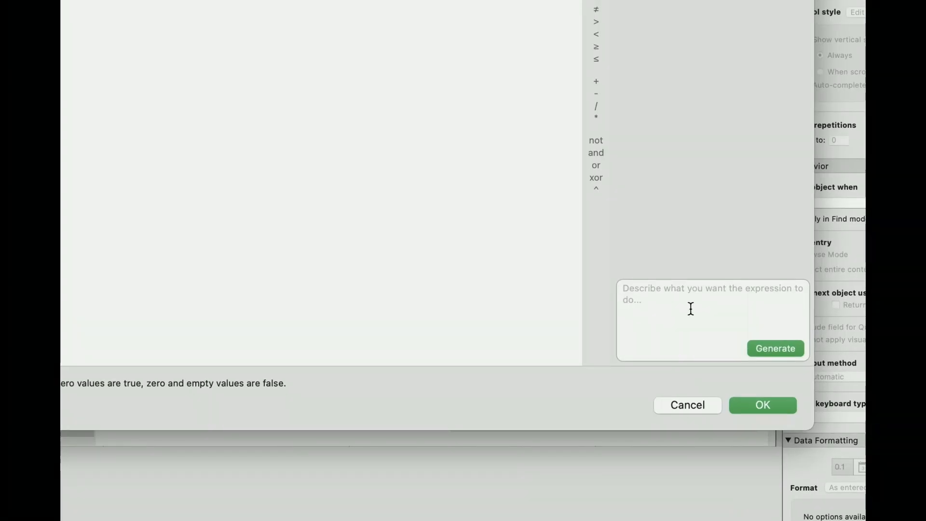
pyautogui.write('validate user is in find mode')
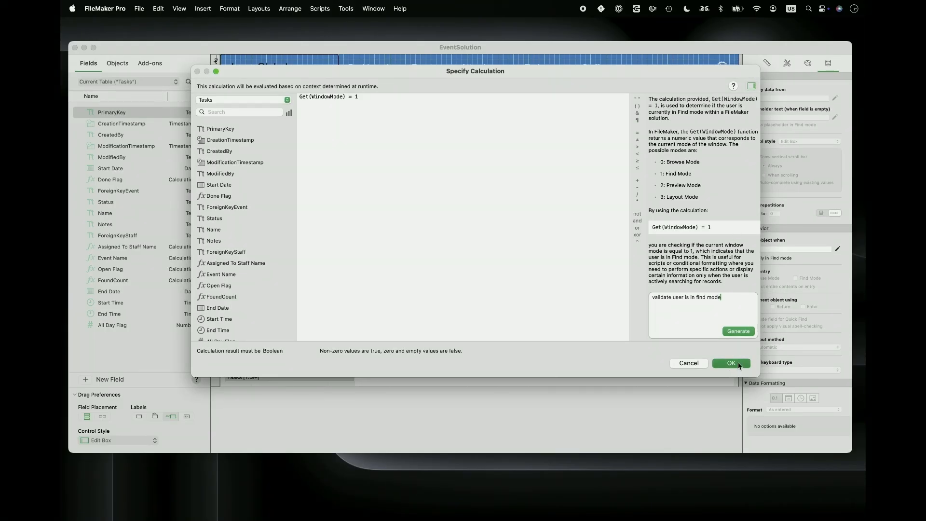
pyautogui.click(731, 363)
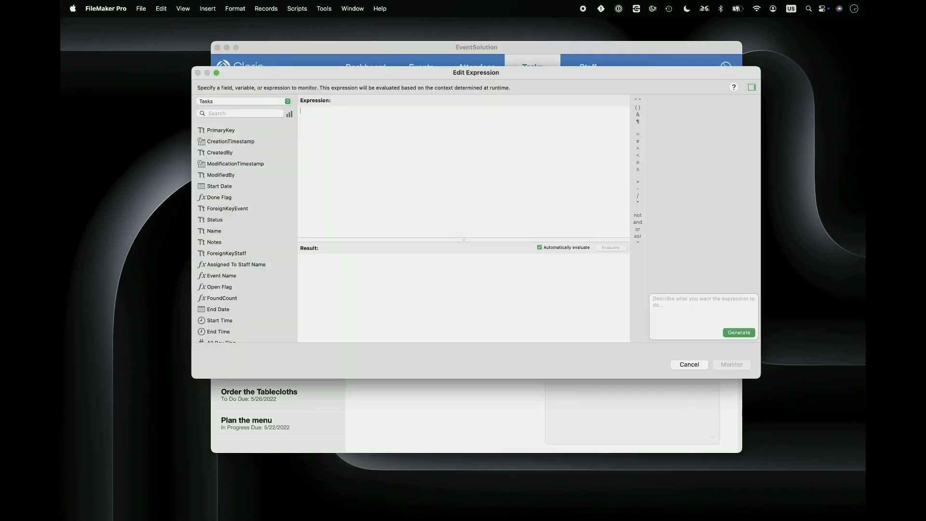
pyautogui.moveTo(677, 300)
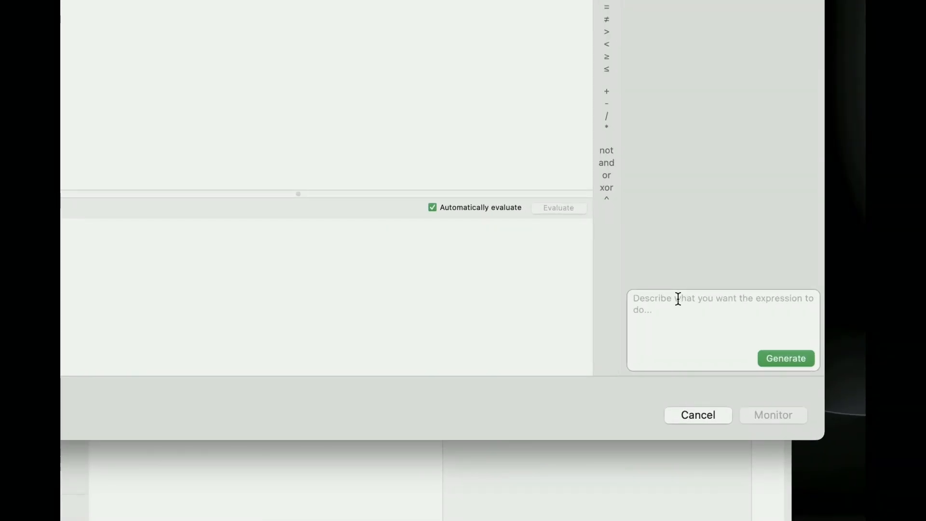
# Generate an expression formatting the Attendees 'Phone' field as (xxx) xxx-xxxx and review it.
pyautogui.write("format the text in field 'Phone' of table 'Attendees' as (xxx) xxx-xxxx")
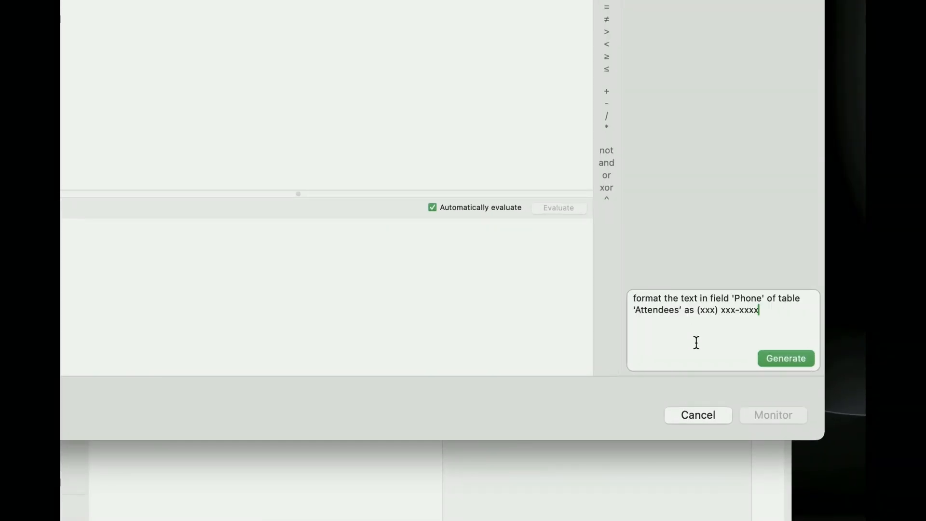
pyautogui.click(786, 359)
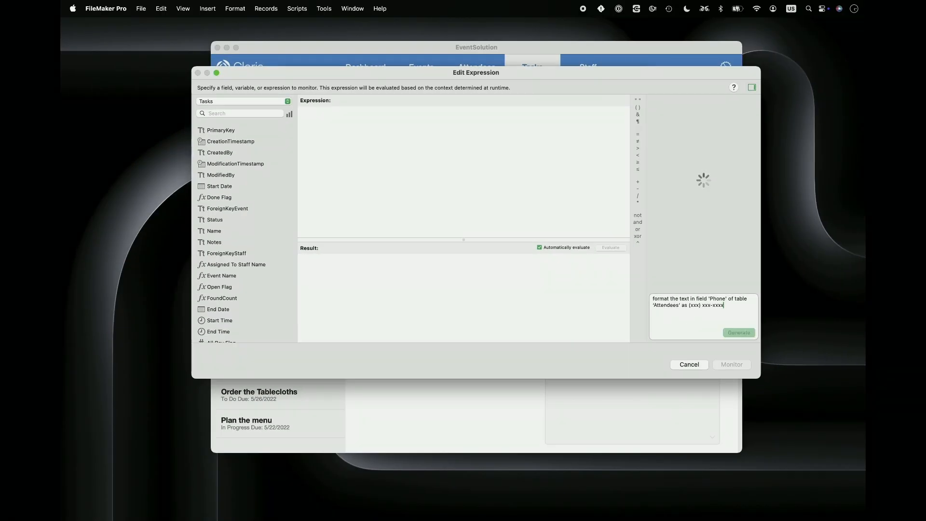
pyautogui.click(739, 332)
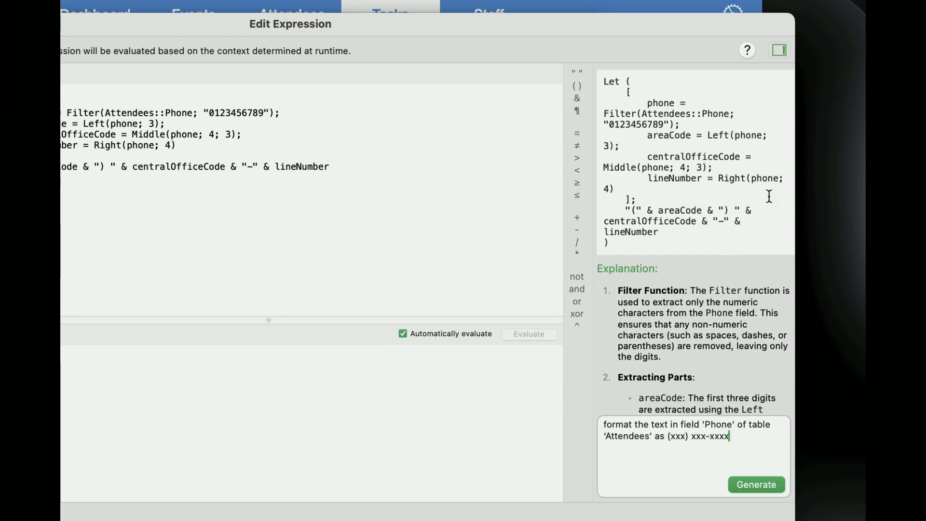
pyautogui.scroll(-3)
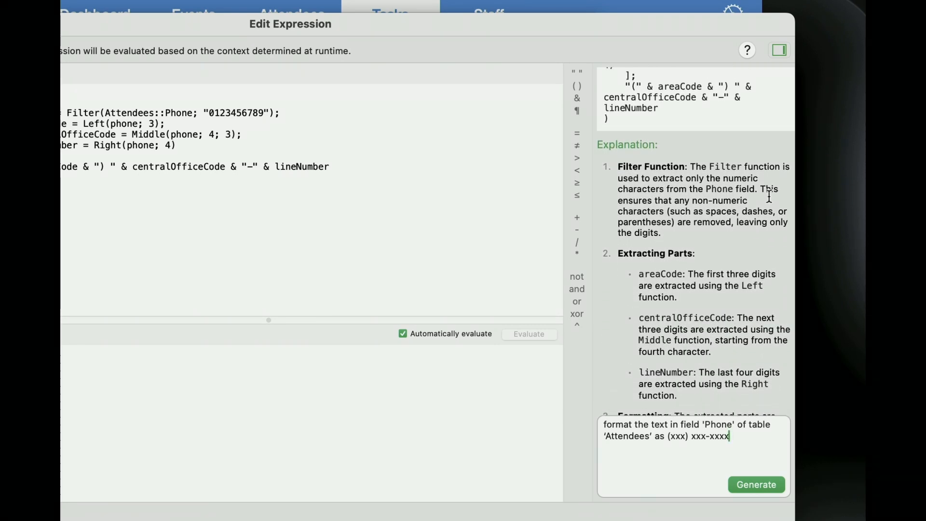
pyautogui.scroll(-3)
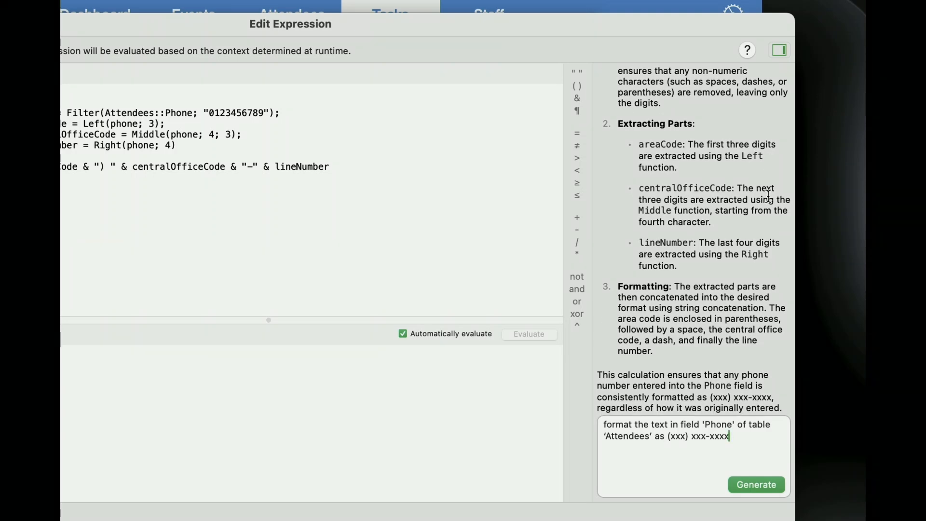